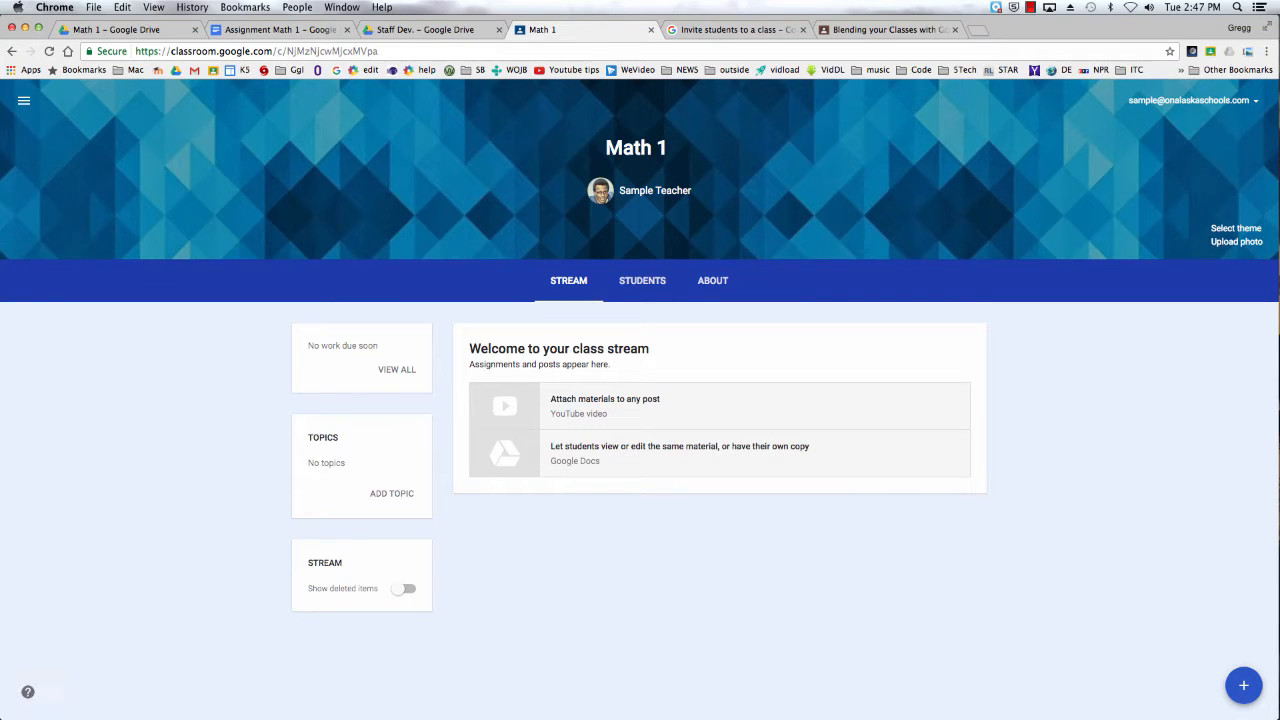
{"action": "mouse_move", "coordinate": [270, 281]}
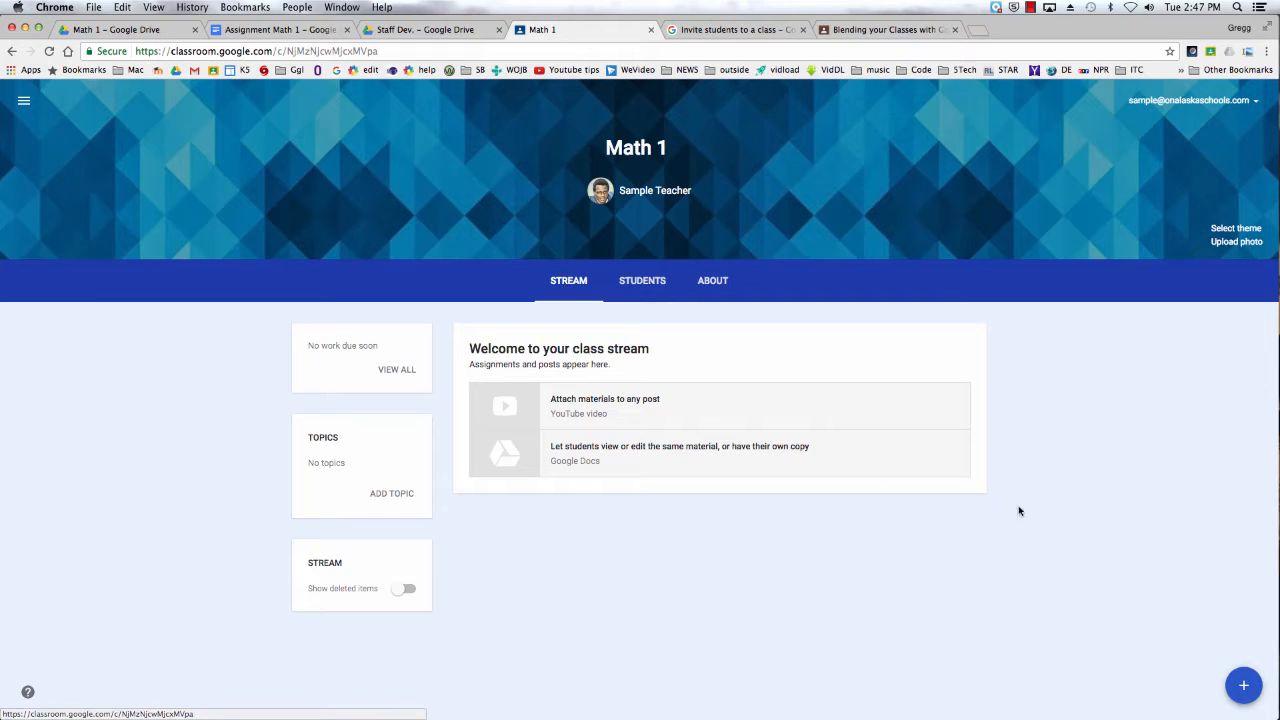
Reveal the Math 1 stream's post-creation choices (question, assignment, announcement)
{"action": "left_click", "coordinate": [1243, 685]}
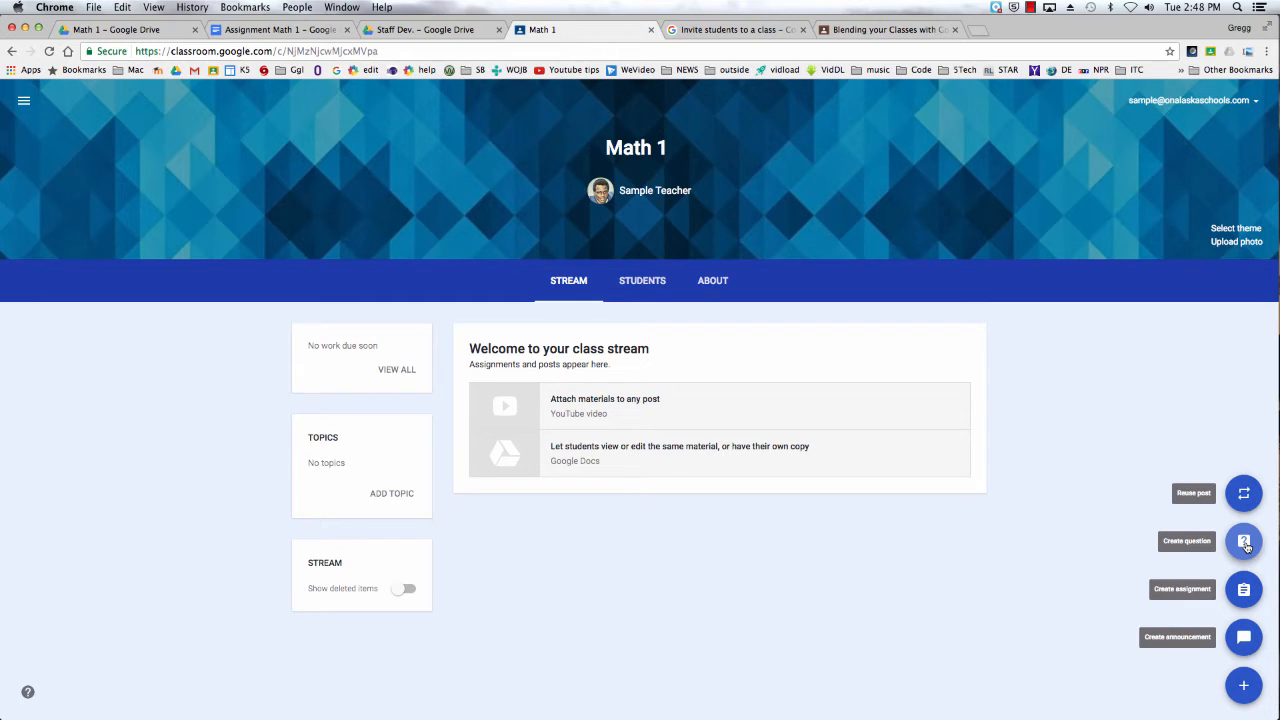
{"action": "mouse_move", "coordinate": [1243, 492]}
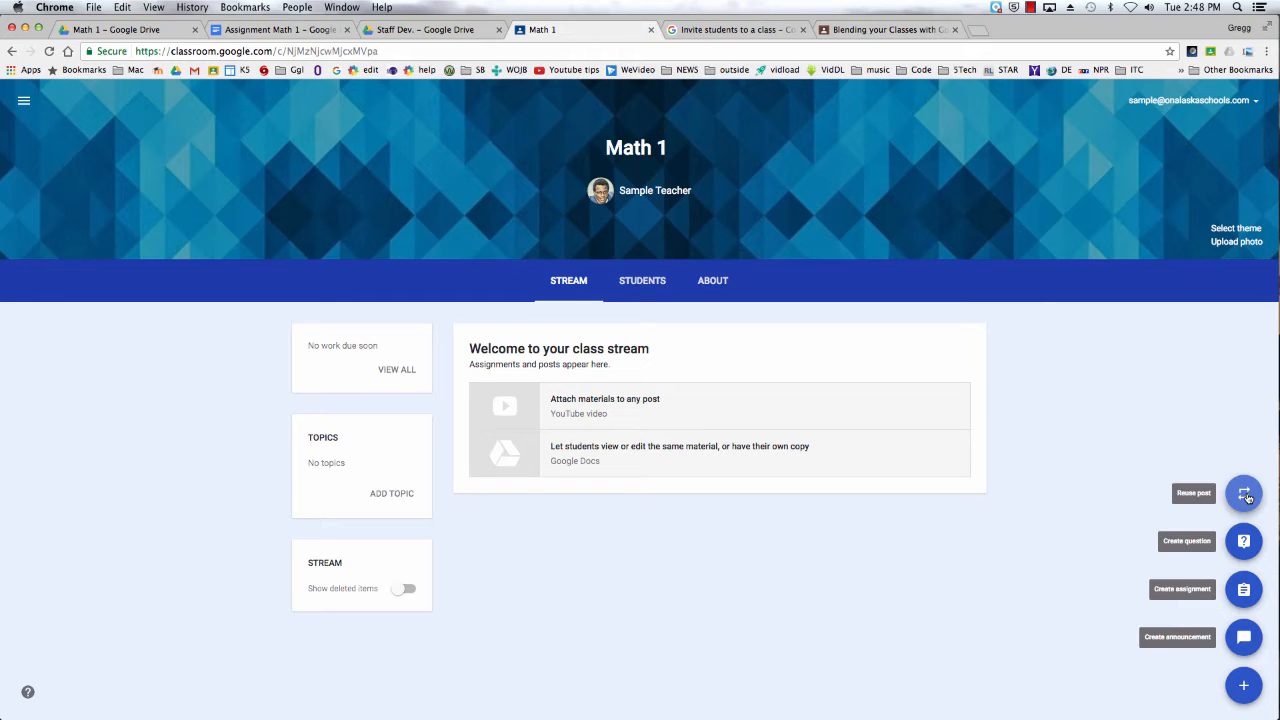
Start an assignment titled 'Math 1 Assignment 1' due May 10 at 11:59 PM
{"action": "left_click", "coordinate": [1244, 588]}
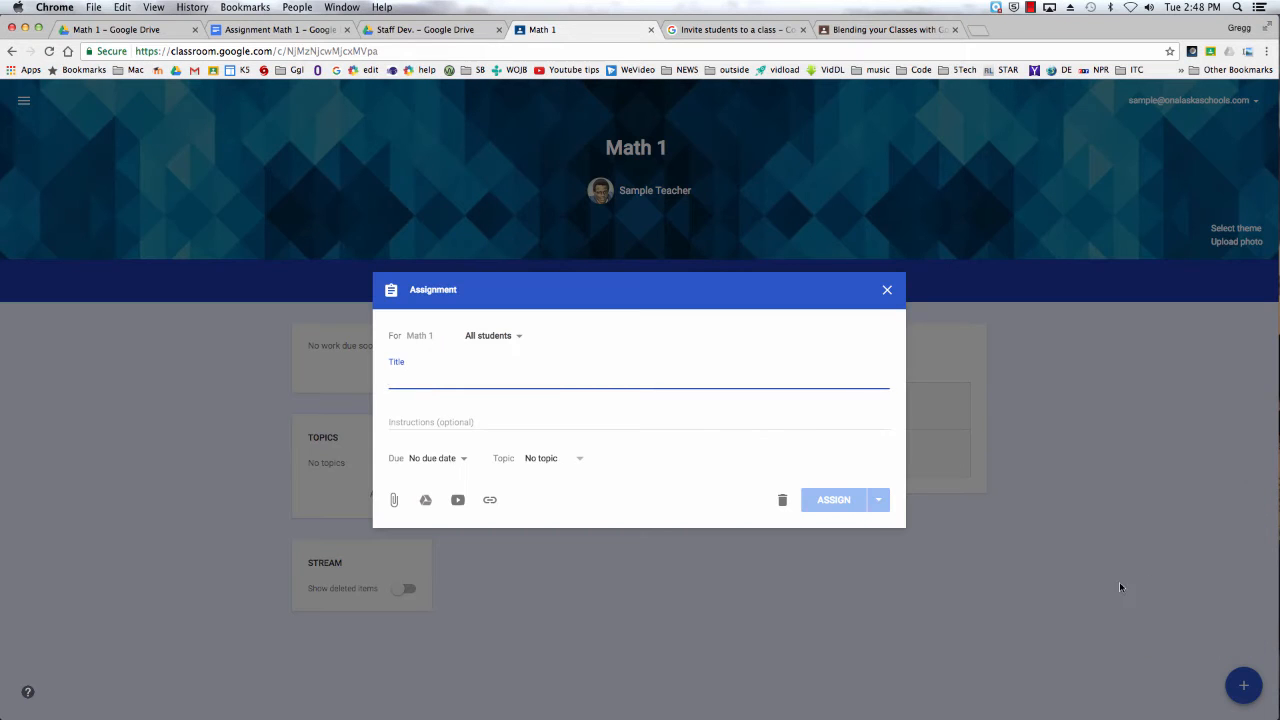
{"action": "mouse_move", "coordinate": [928, 597]}
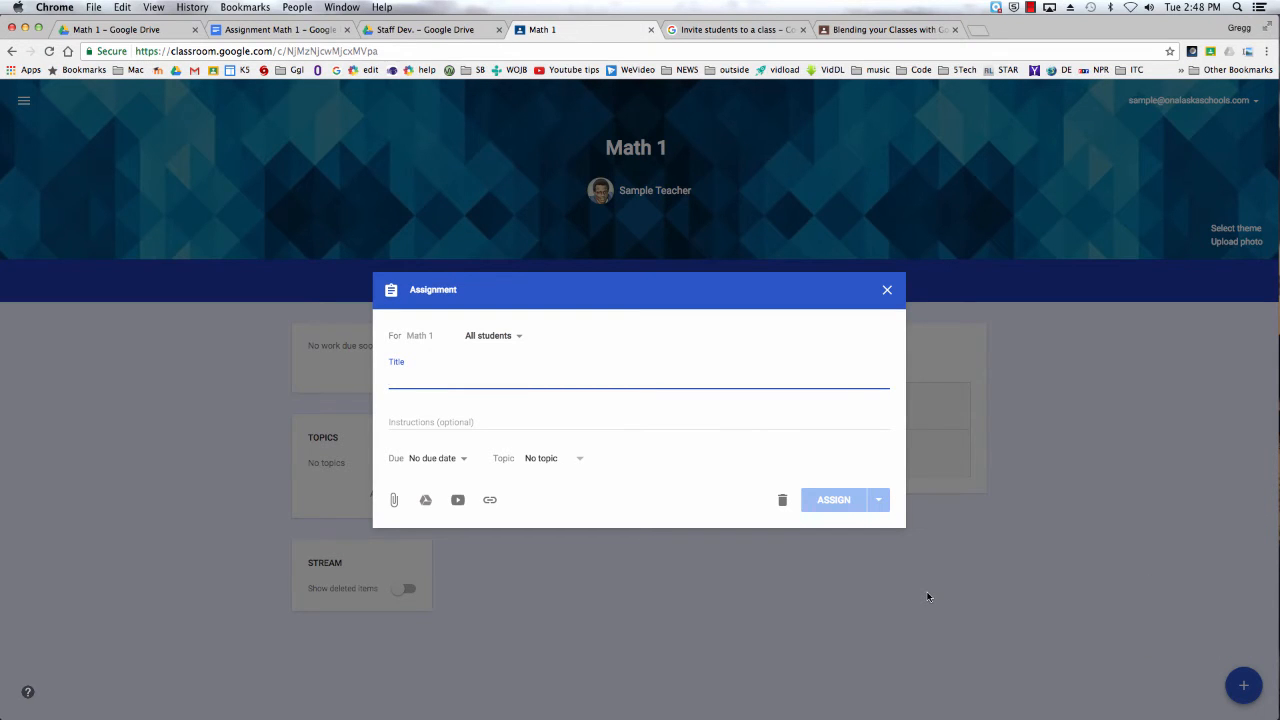
{"action": "type", "text": "Math 1 Assignment 1"}
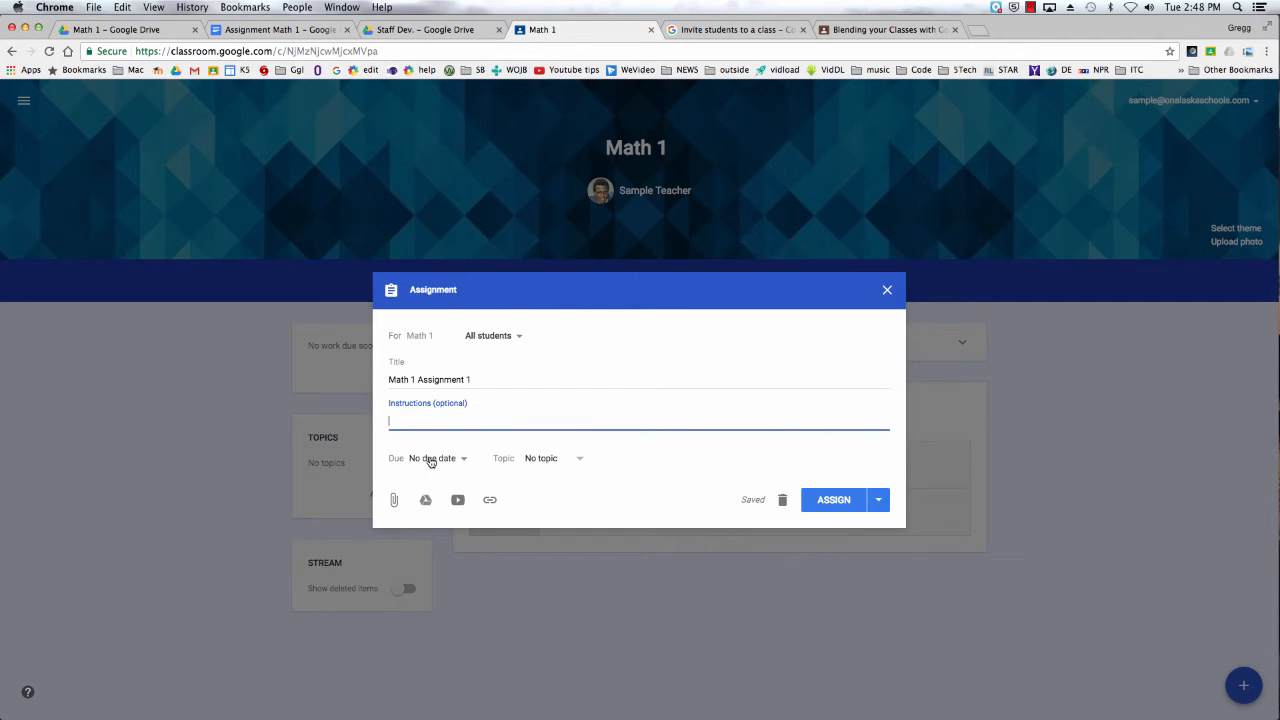
{"action": "left_click", "coordinate": [432, 458]}
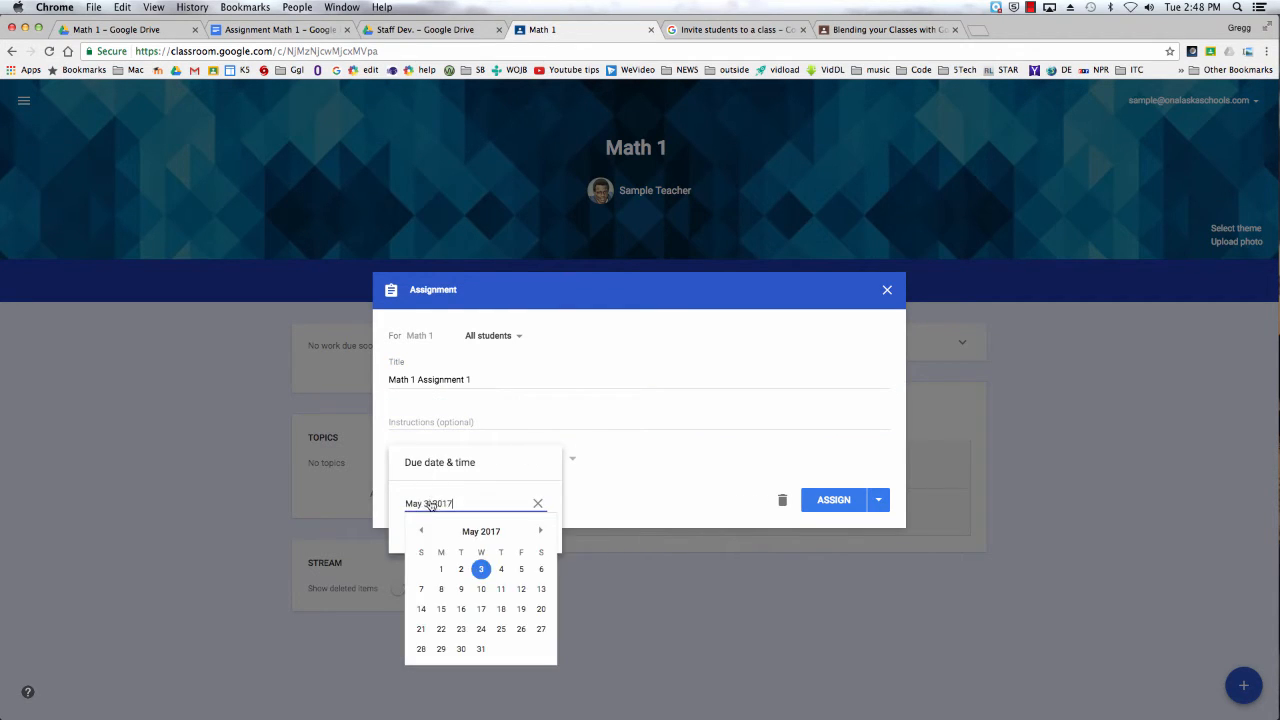
{"action": "left_click", "coordinate": [481, 588]}
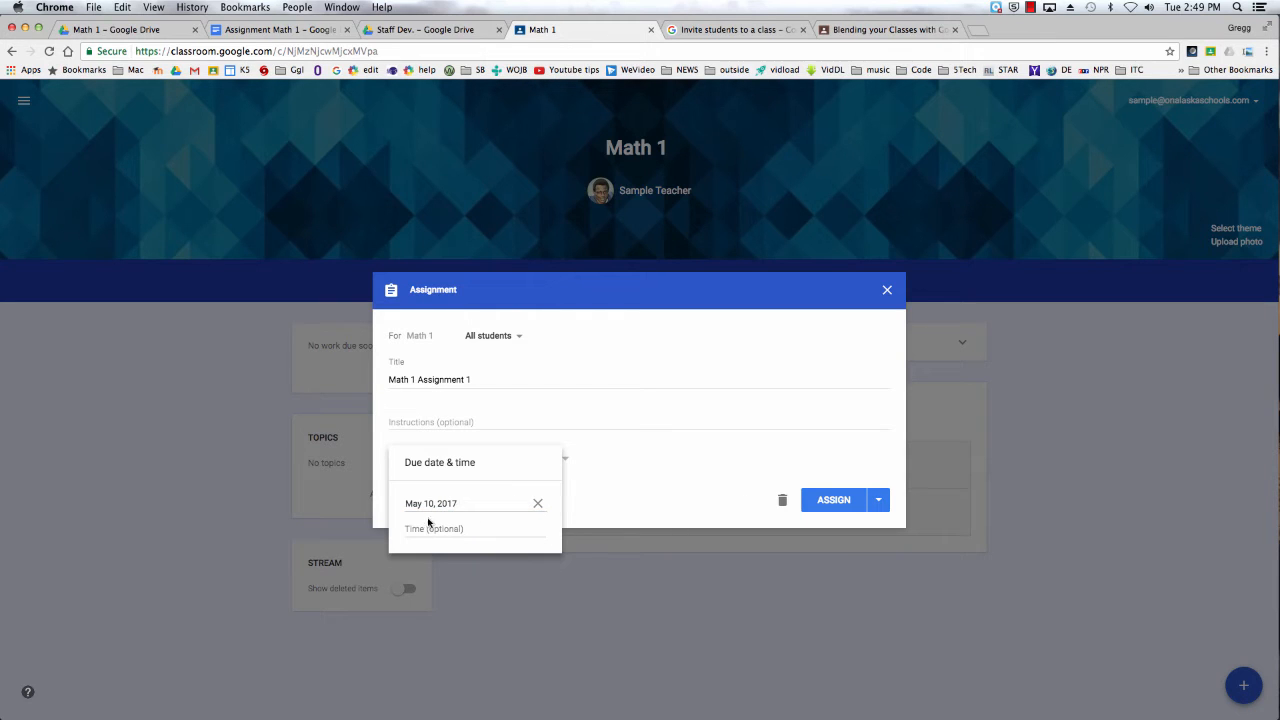
{"action": "left_click", "coordinate": [440, 528]}
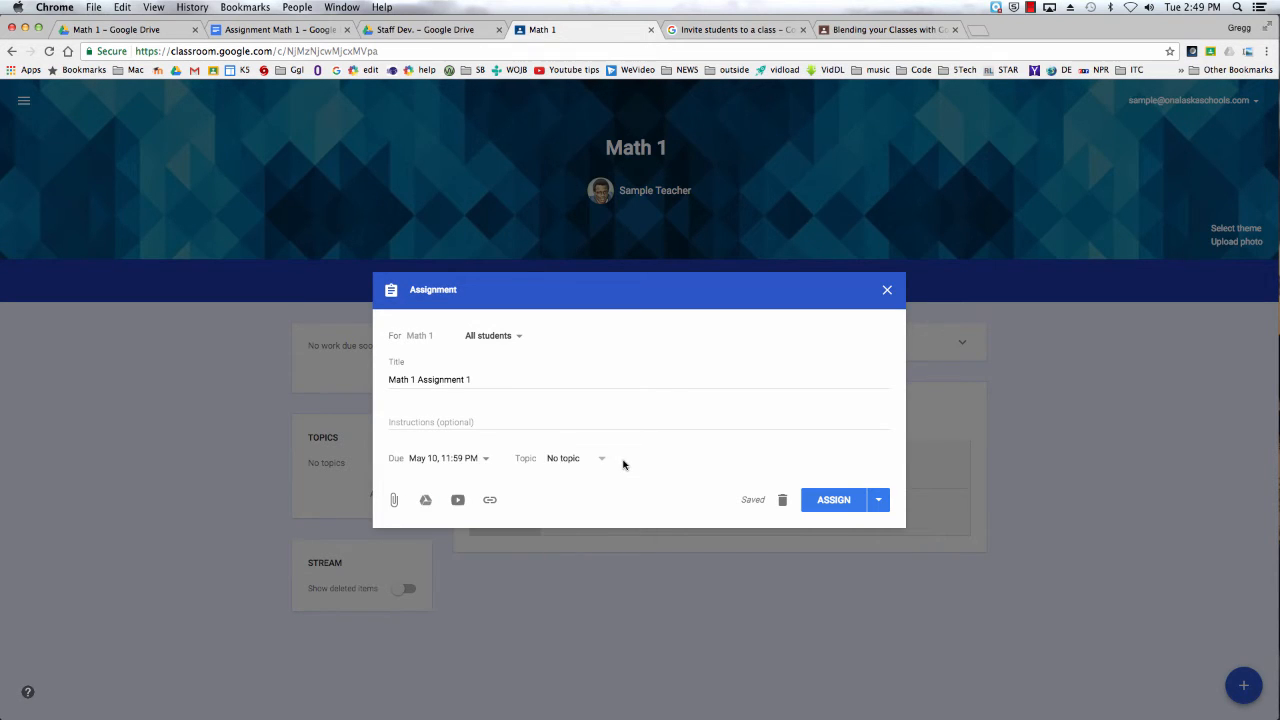
Create a new topic named 'Homework' for the assignment
{"action": "left_click", "coordinate": [601, 458]}
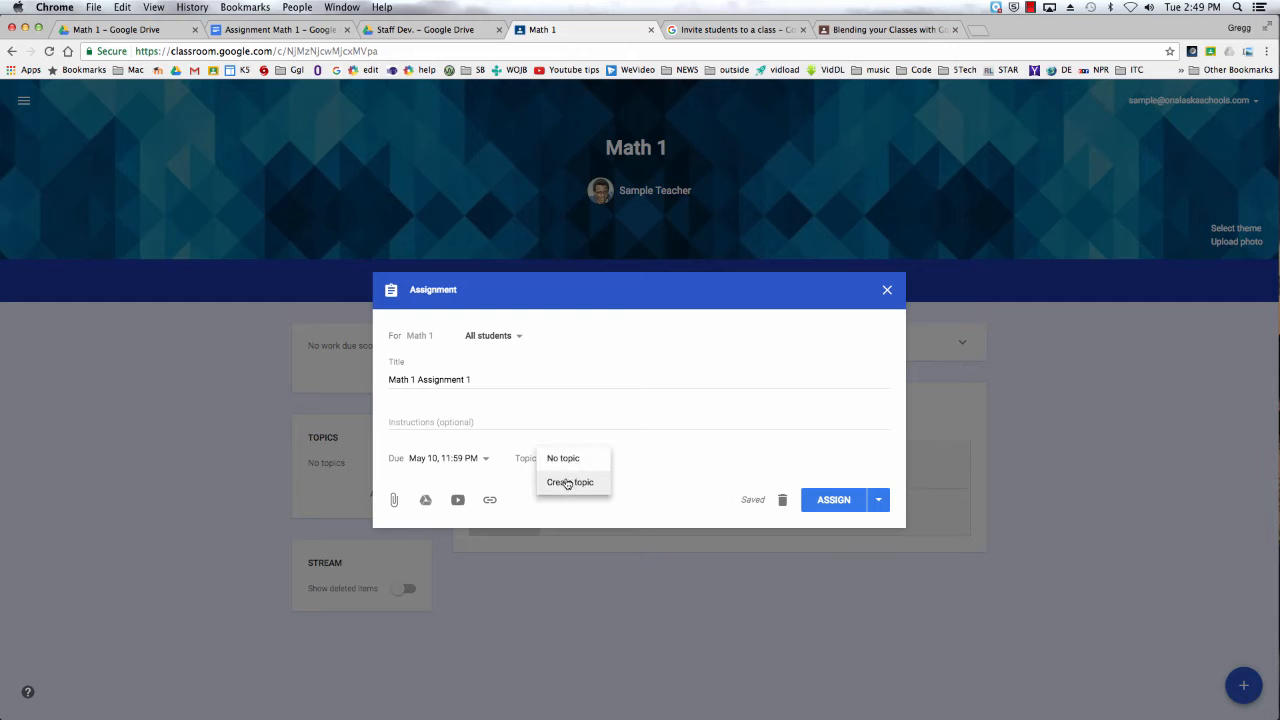
{"action": "left_click", "coordinate": [571, 482]}
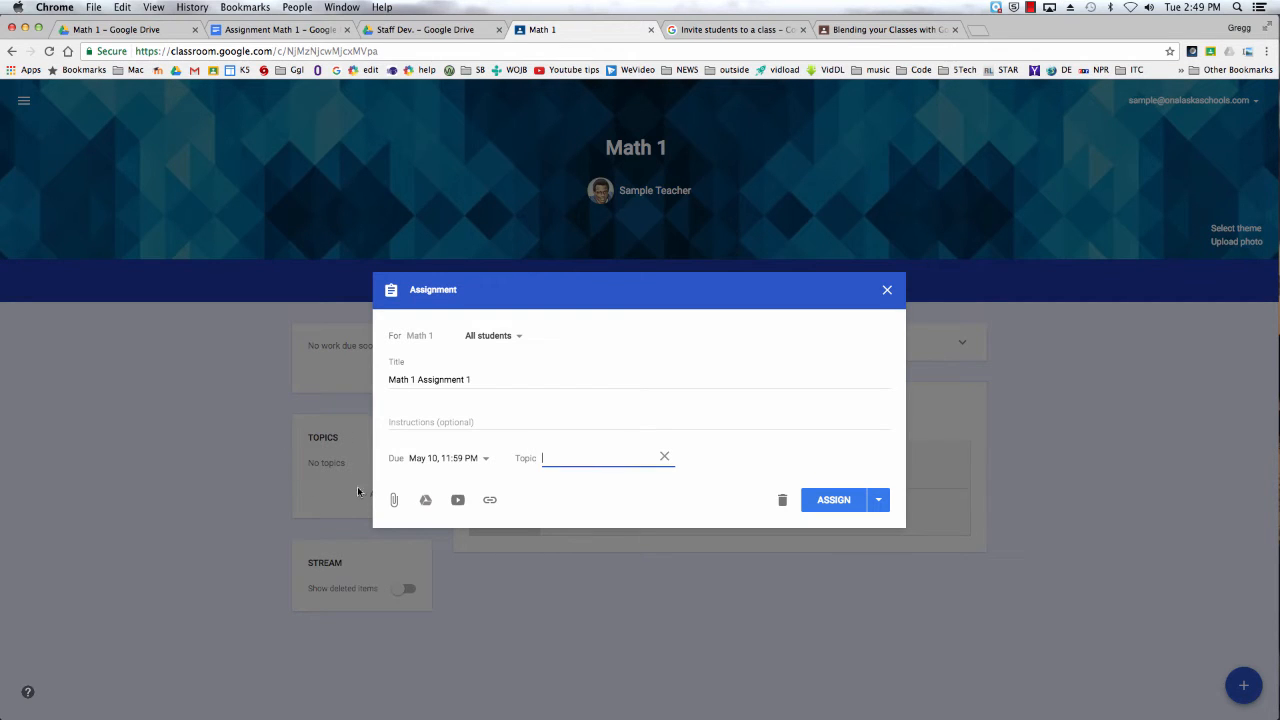
{"action": "type", "text": "Homework"}
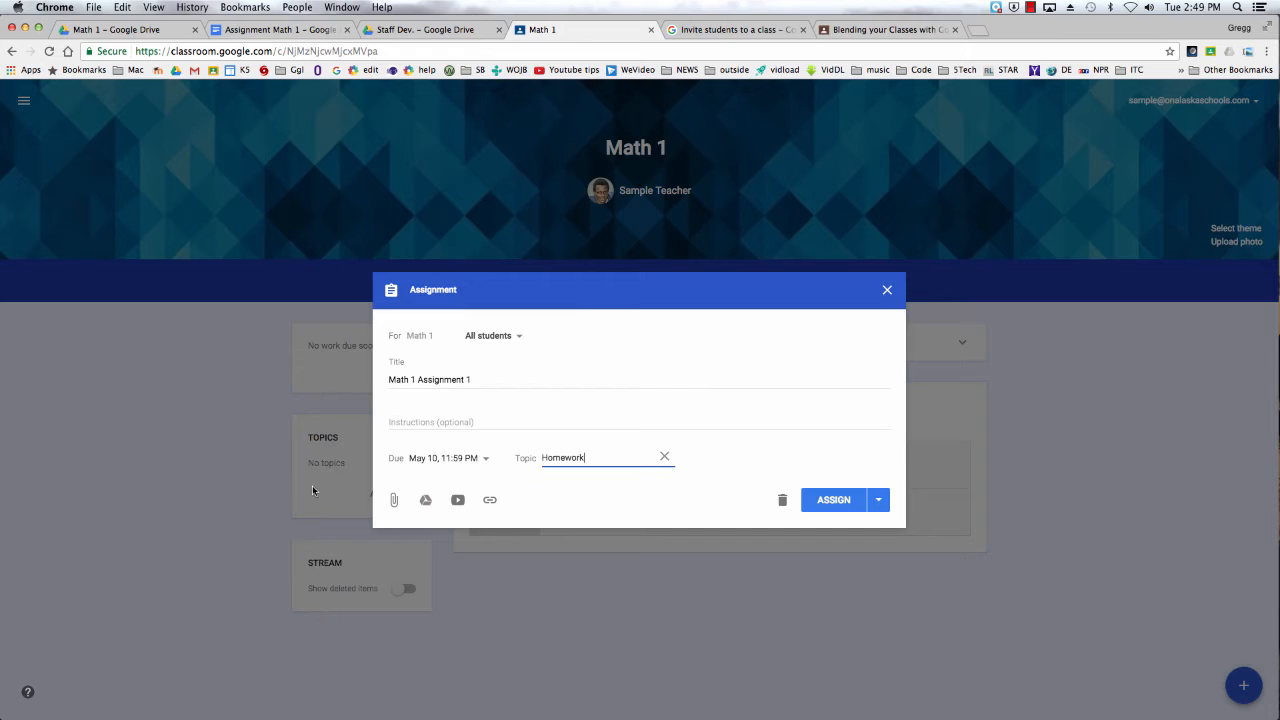
{"action": "mouse_move", "coordinate": [296, 493]}
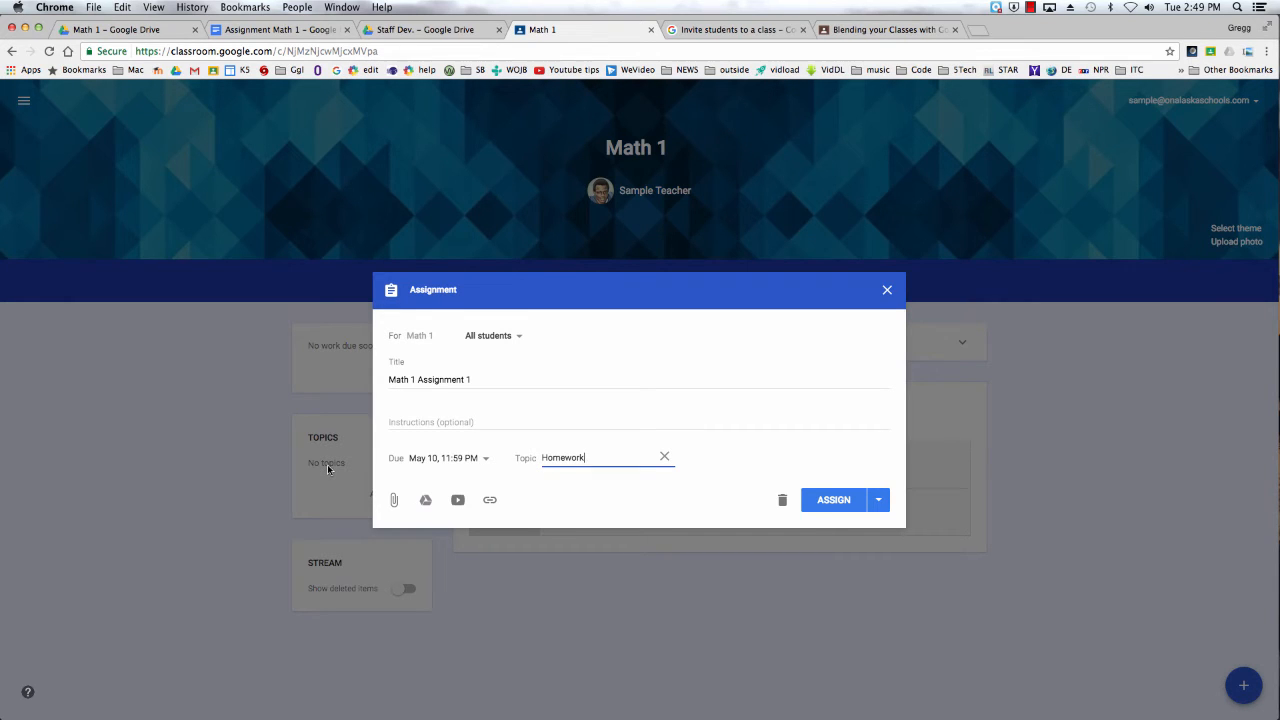
{"action": "mouse_move", "coordinate": [415, 491]}
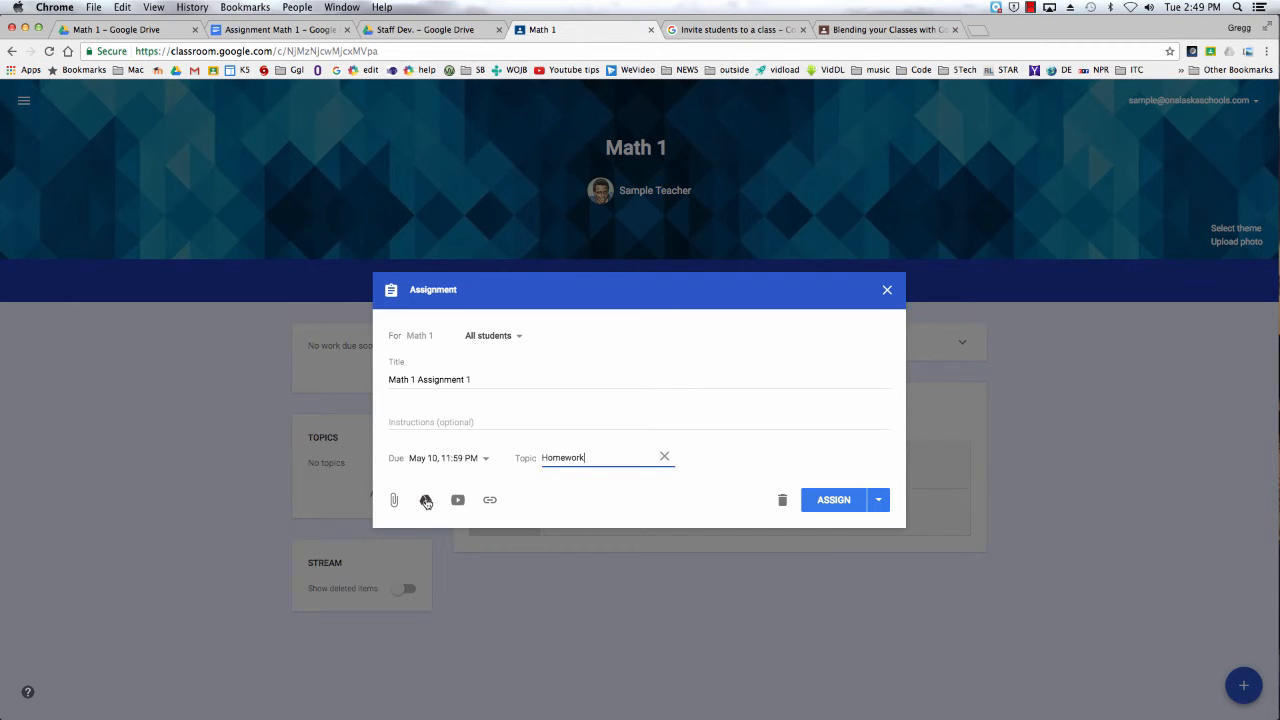
Attach the 'Assignment Math 1' Google Doc from Drive, viewable by students
{"action": "left_click", "coordinate": [426, 500]}
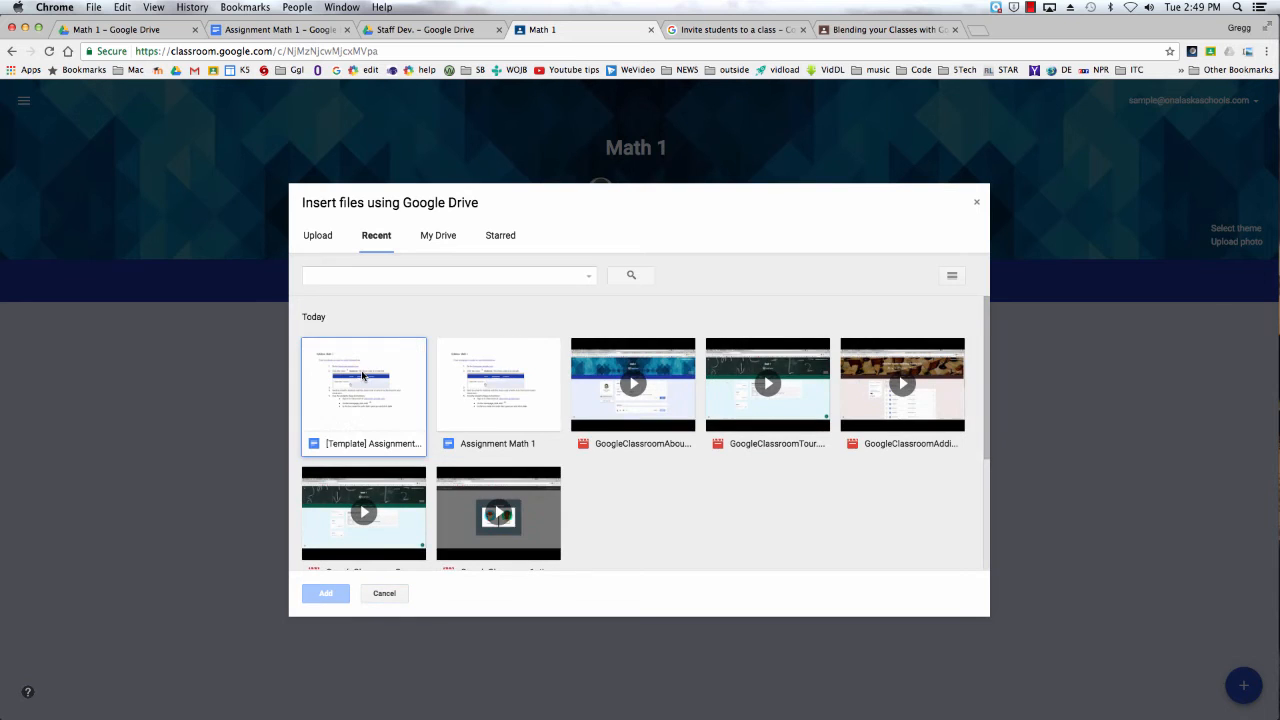
{"action": "left_click", "coordinate": [498, 385]}
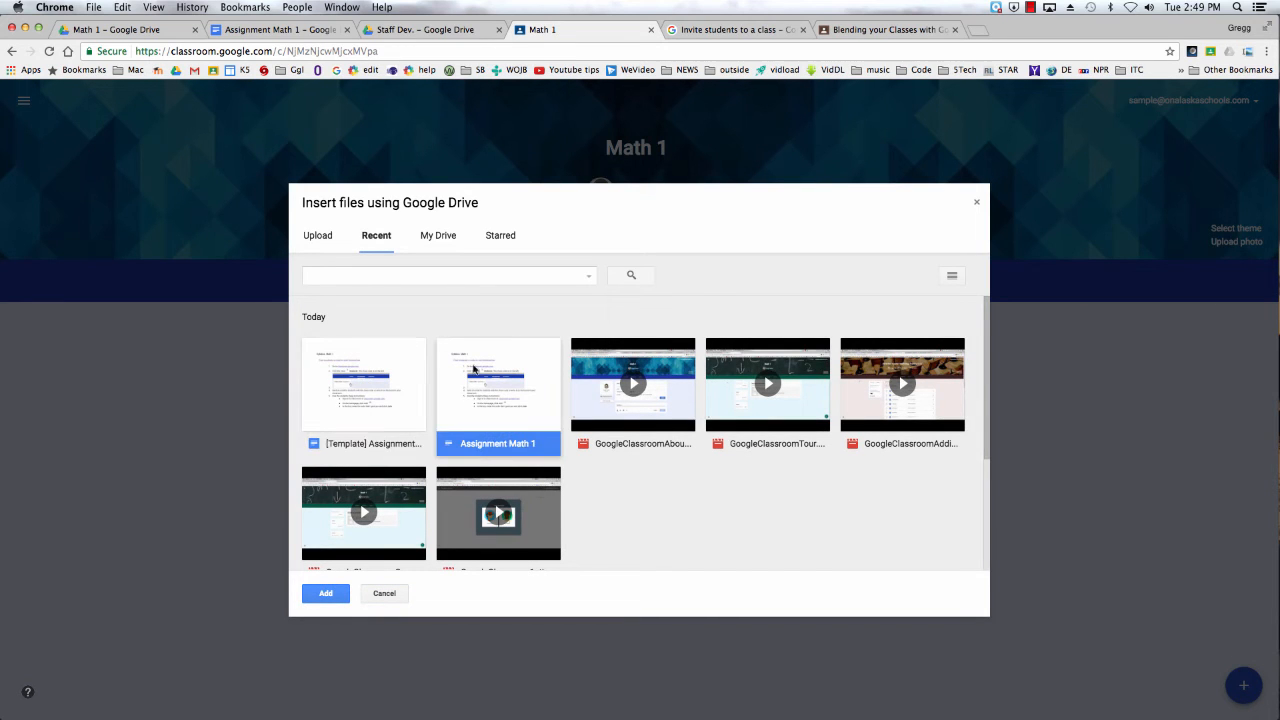
{"action": "left_click", "coordinate": [325, 593]}
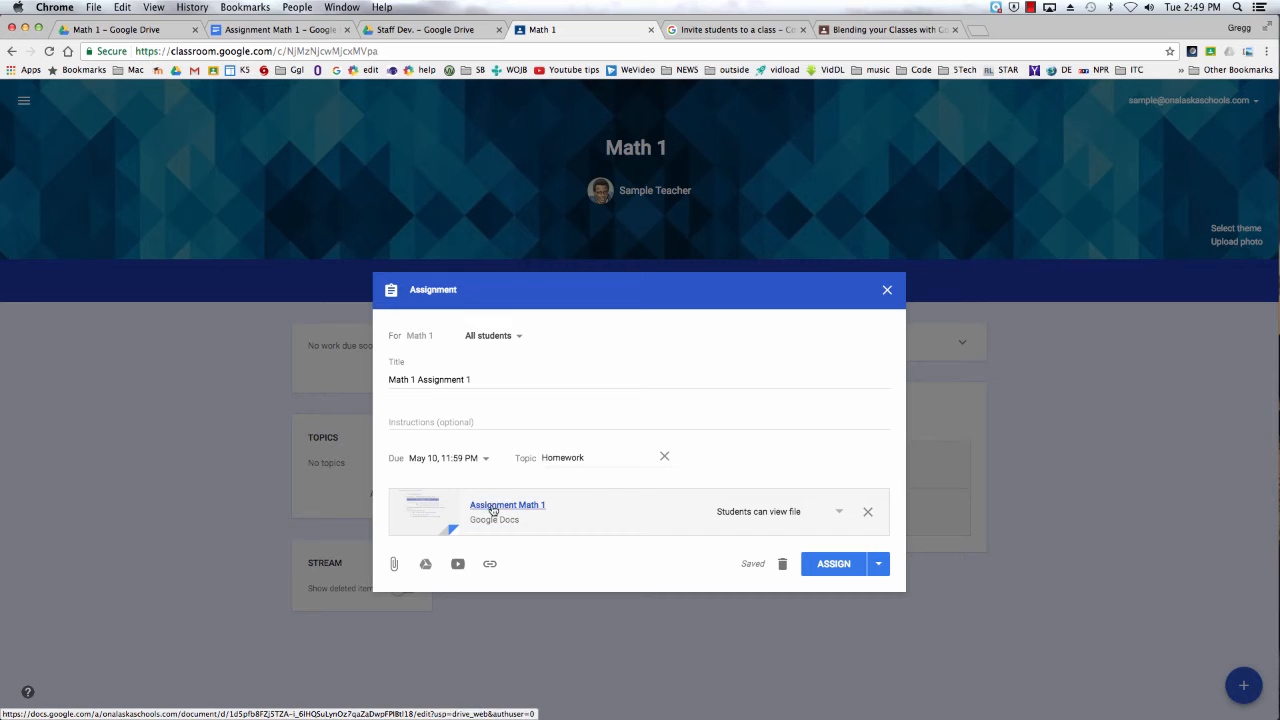
{"action": "mouse_move", "coordinate": [880, 543]}
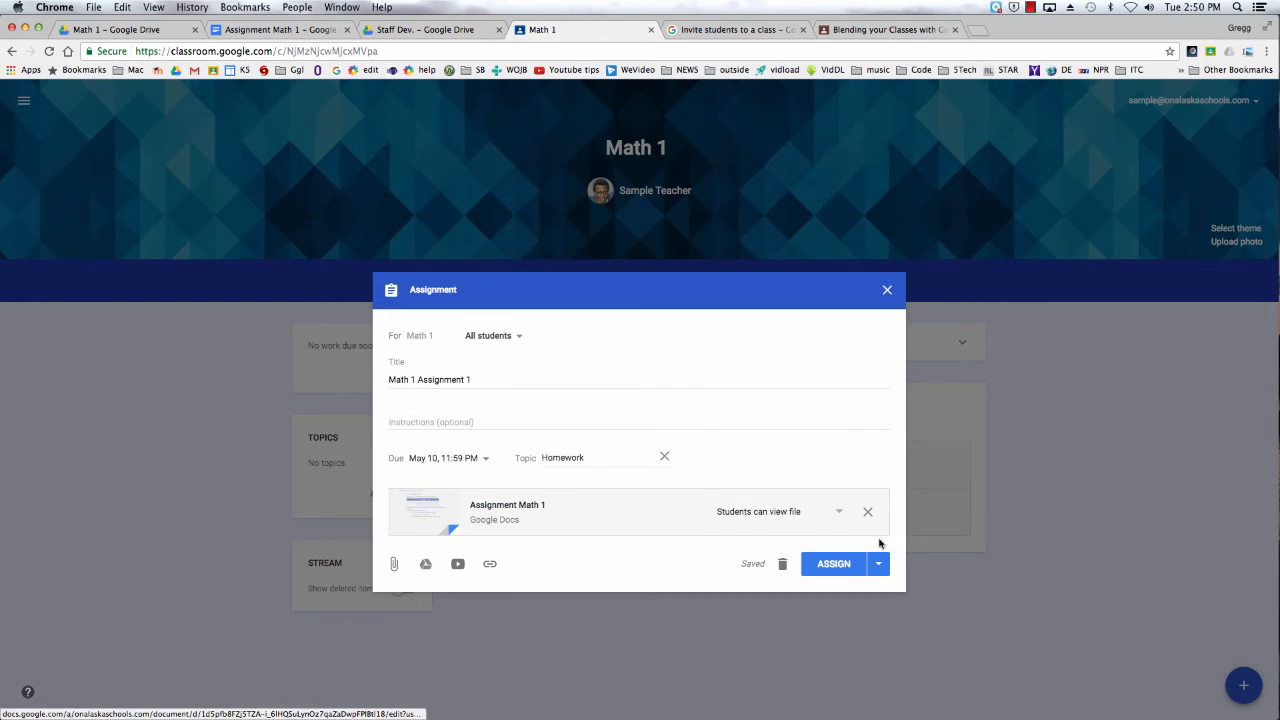
Set the attached doc to 'Make a copy for each student'
{"action": "left_click", "coordinate": [838, 511]}
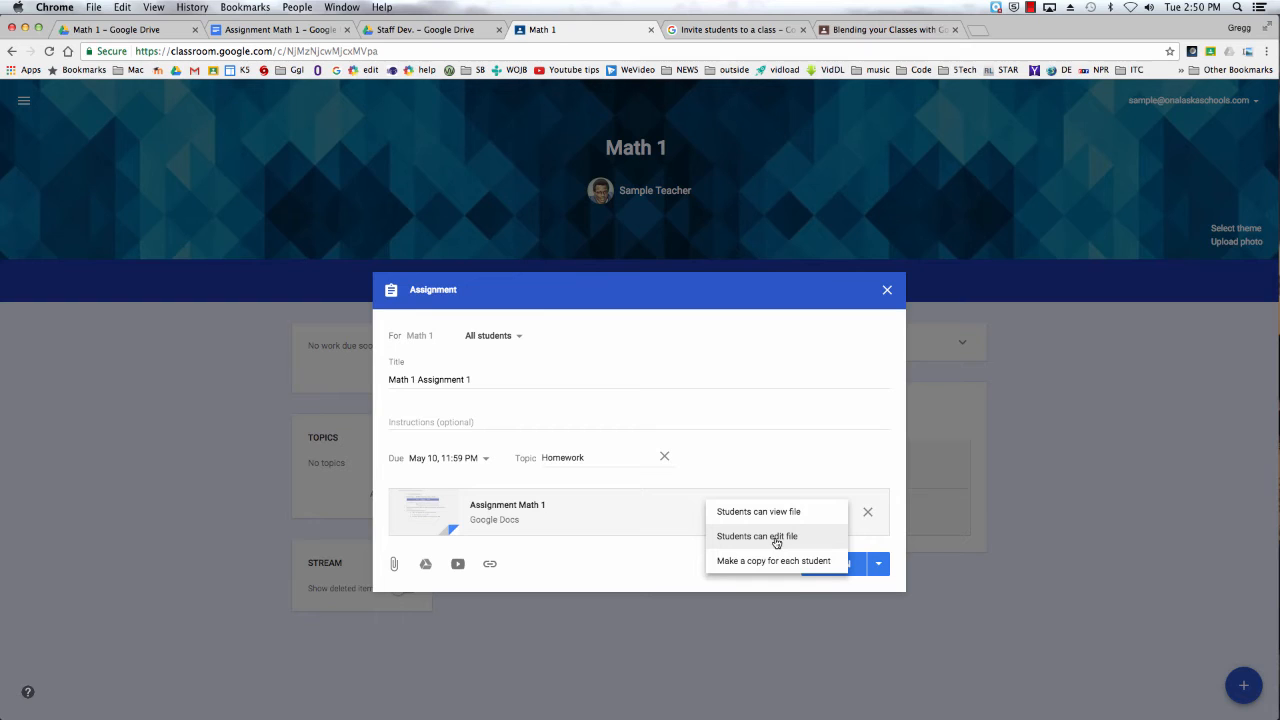
{"action": "mouse_move", "coordinate": [773, 561]}
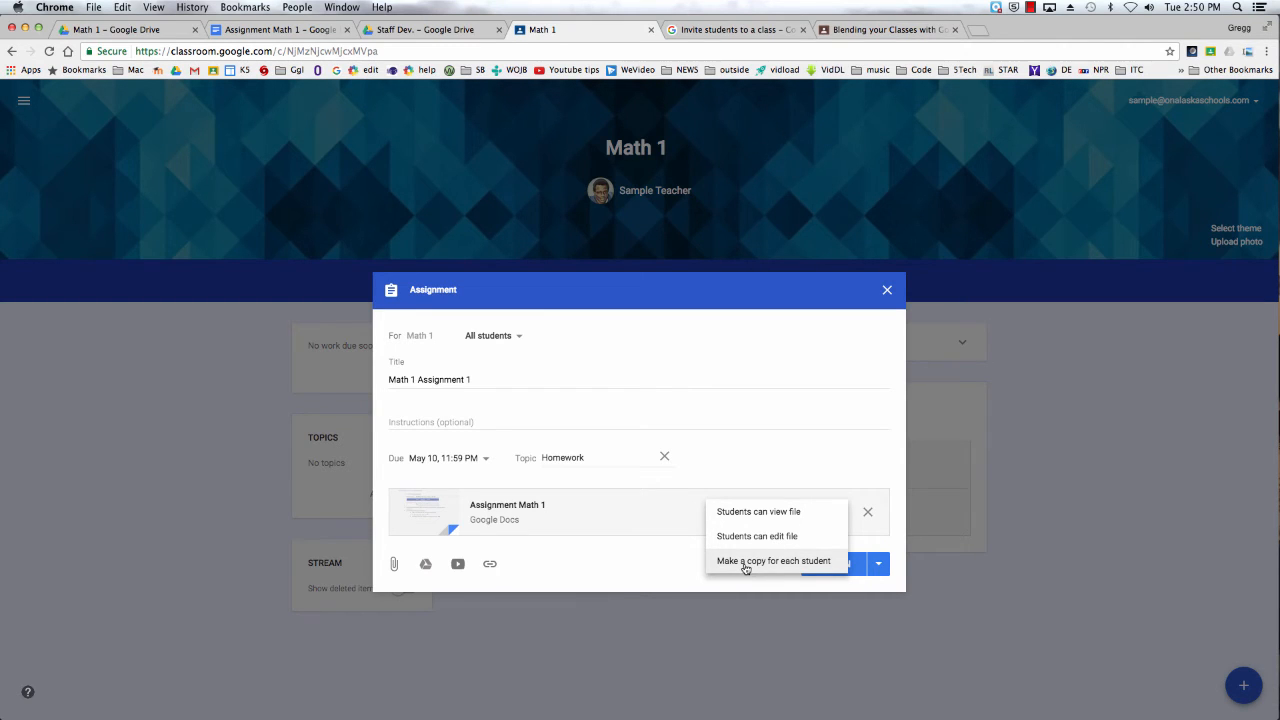
{"action": "left_click", "coordinate": [773, 560]}
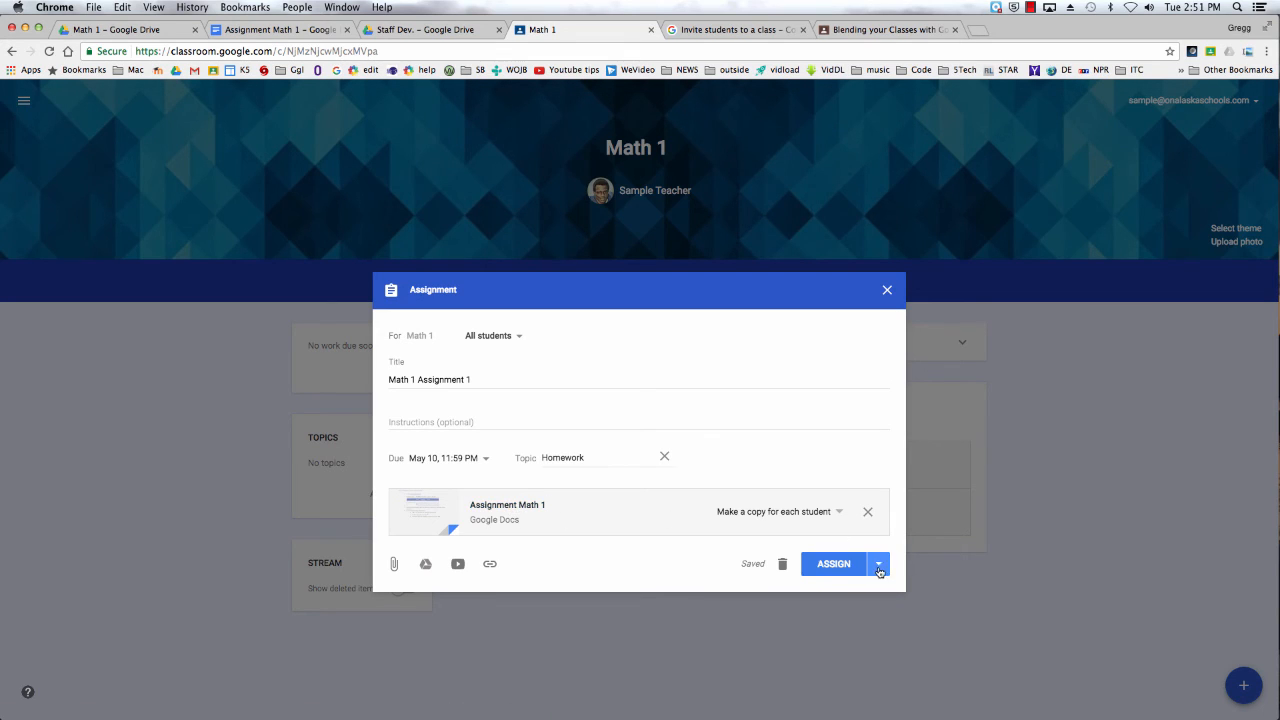
Try scheduling the assignment for May 8, then back out of scheduling
{"action": "left_click", "coordinate": [878, 563]}
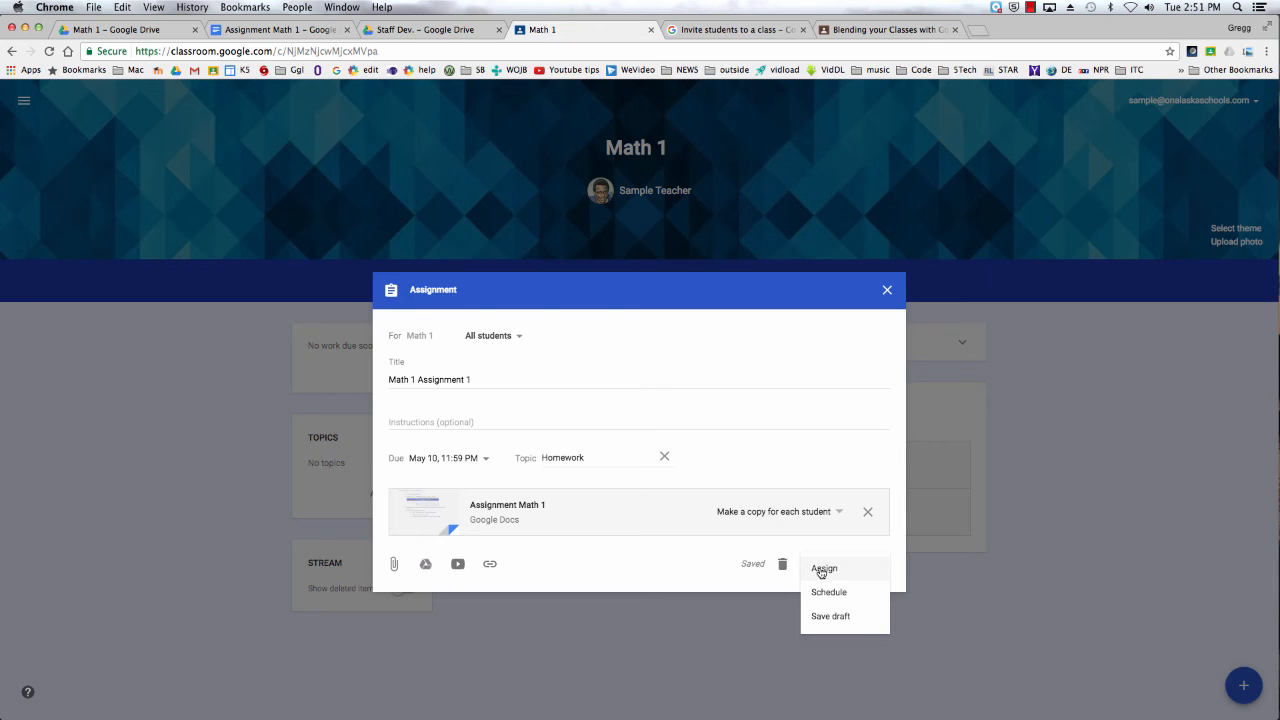
{"action": "left_click", "coordinate": [828, 592]}
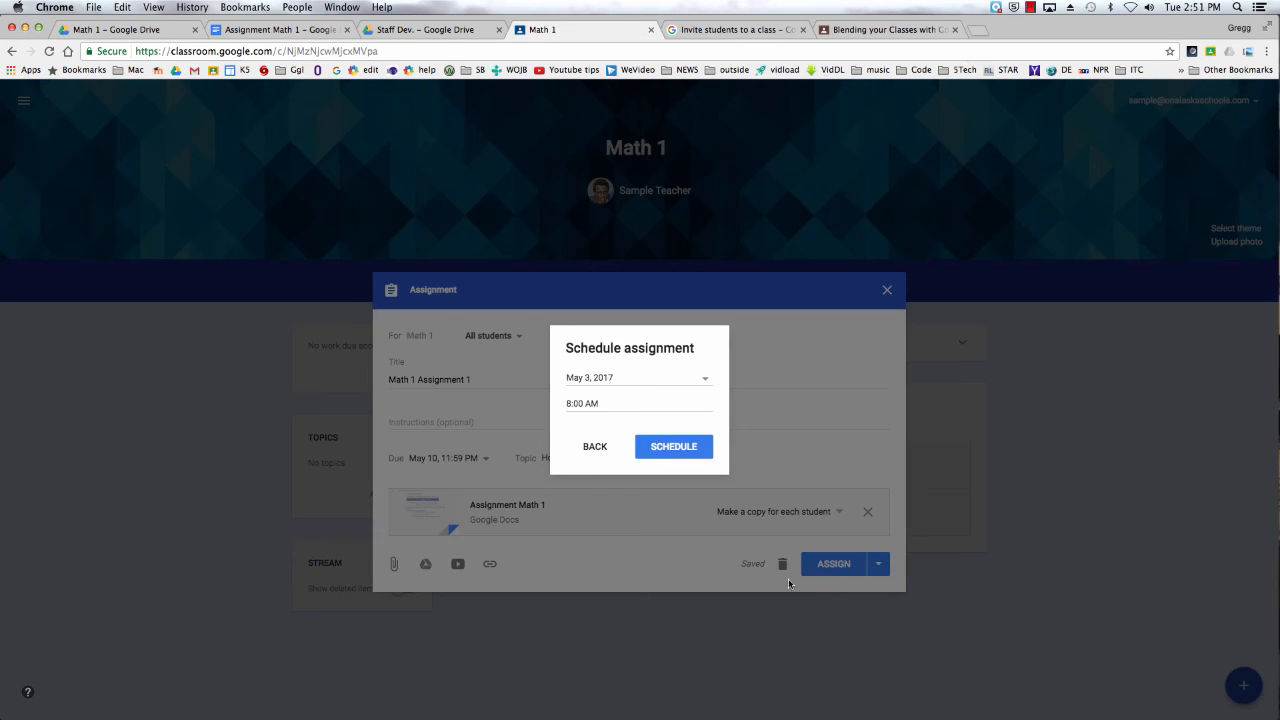
{"action": "left_click", "coordinate": [638, 377]}
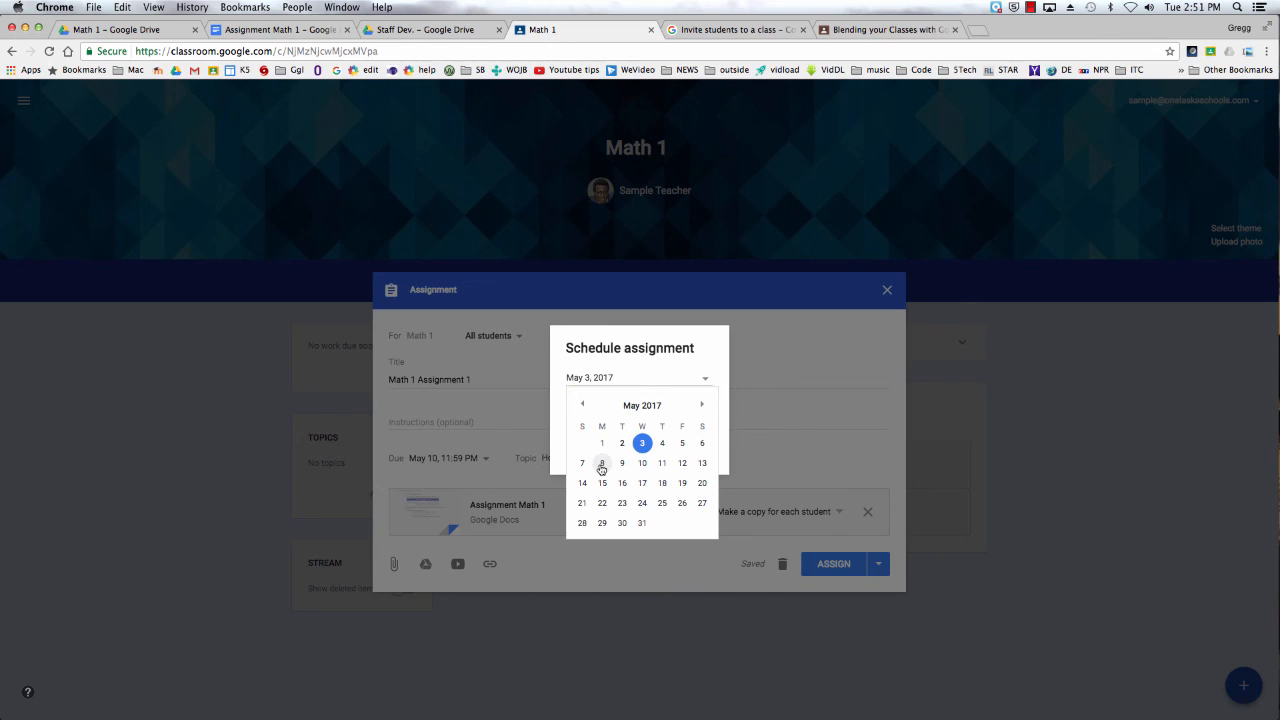
{"action": "left_click", "coordinate": [601, 463]}
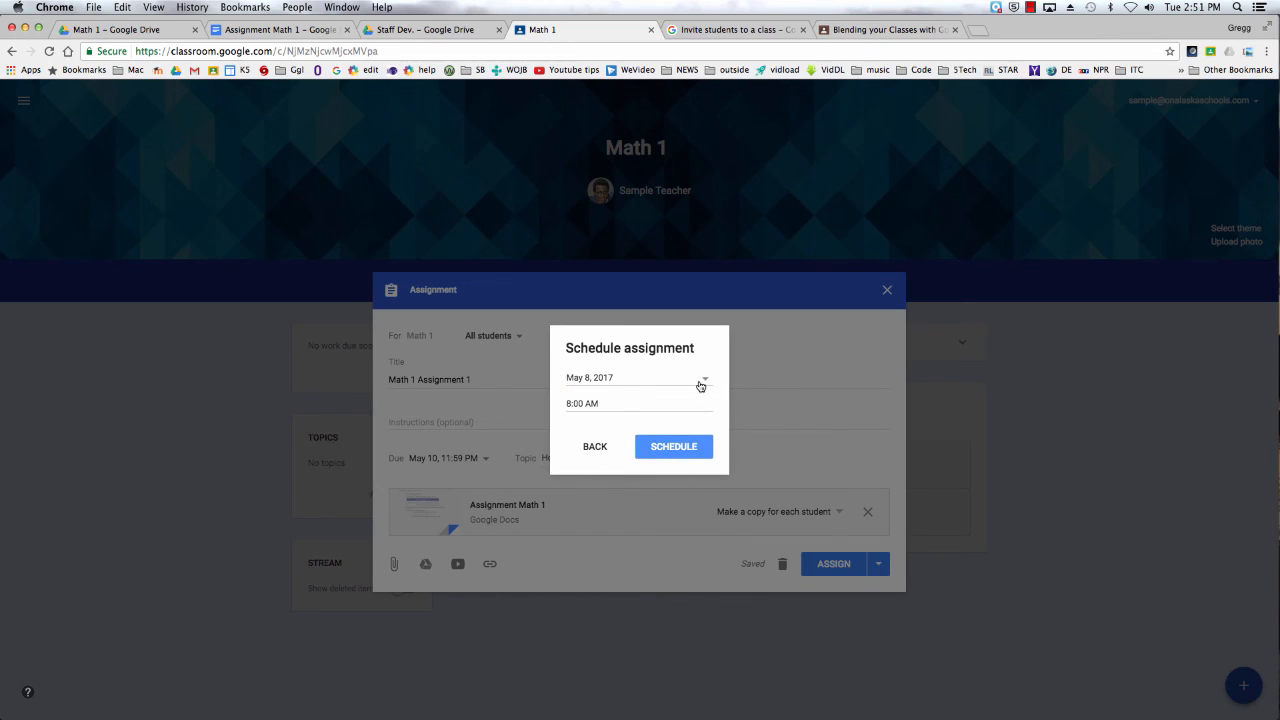
{"action": "left_click", "coordinate": [595, 446]}
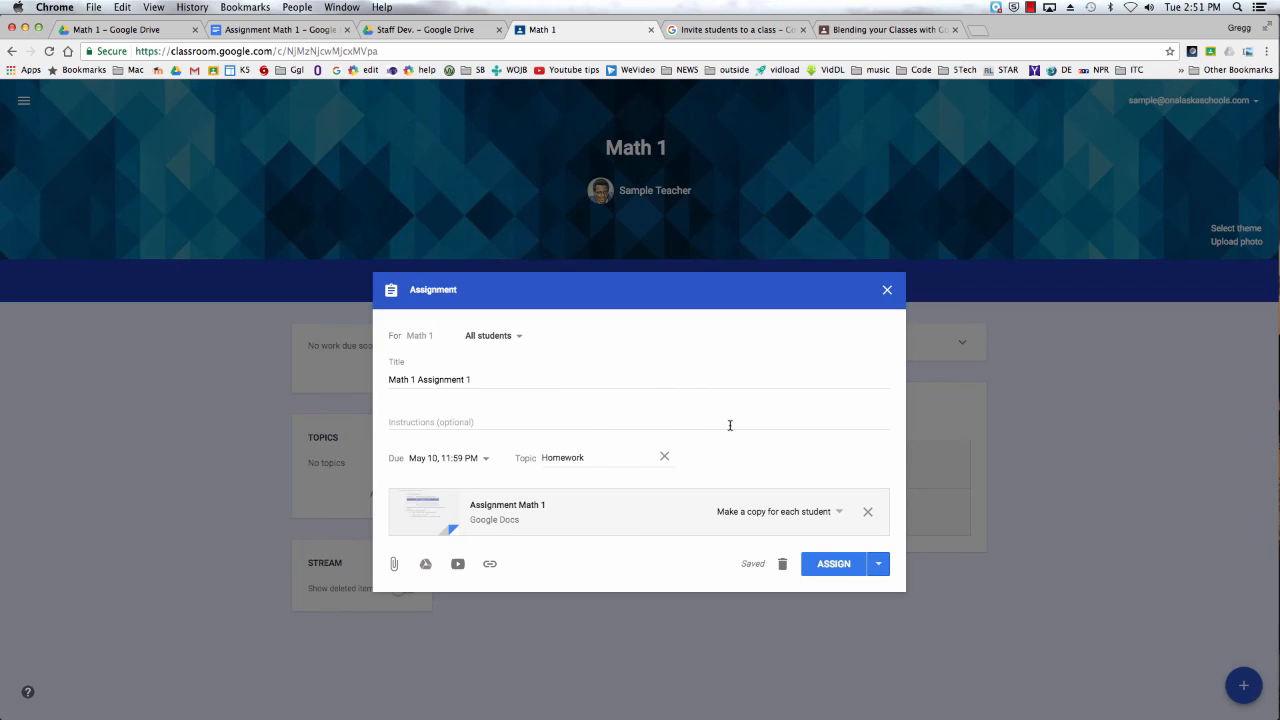
Assign 'Math 1 Assignment 1' to the class stream now
{"action": "left_click", "coordinate": [877, 563]}
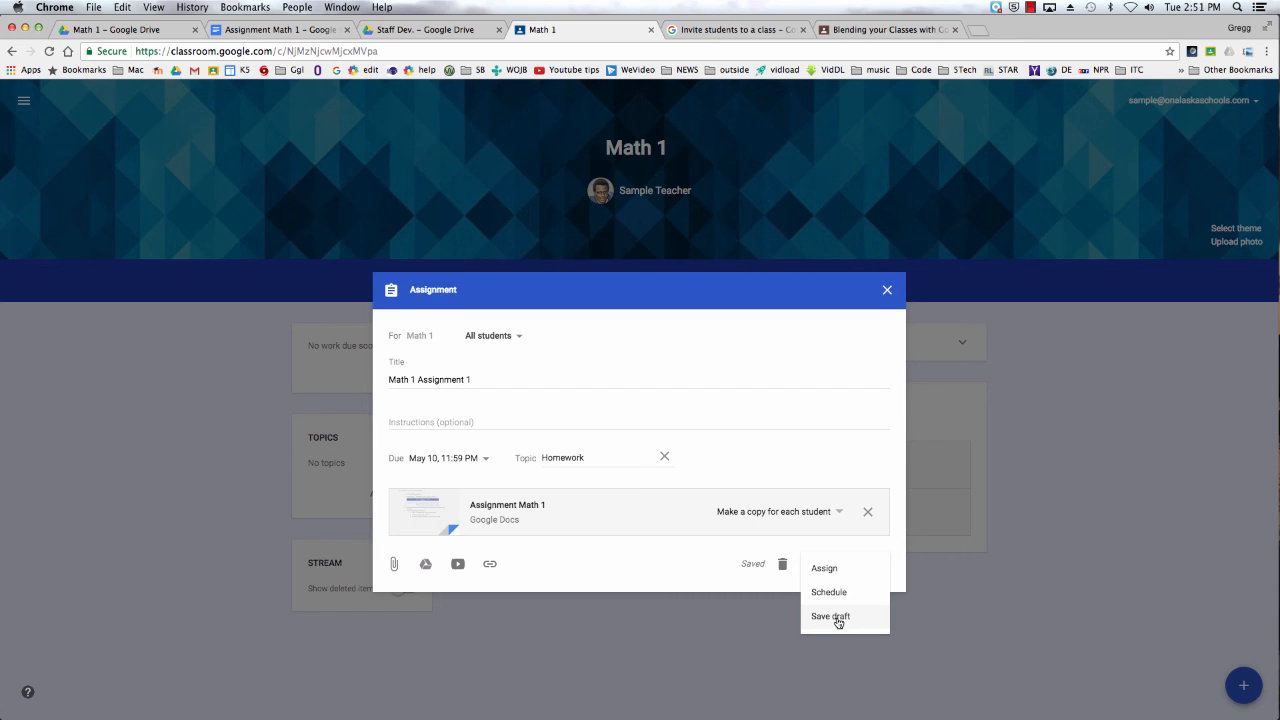
{"action": "left_click", "coordinate": [824, 567]}
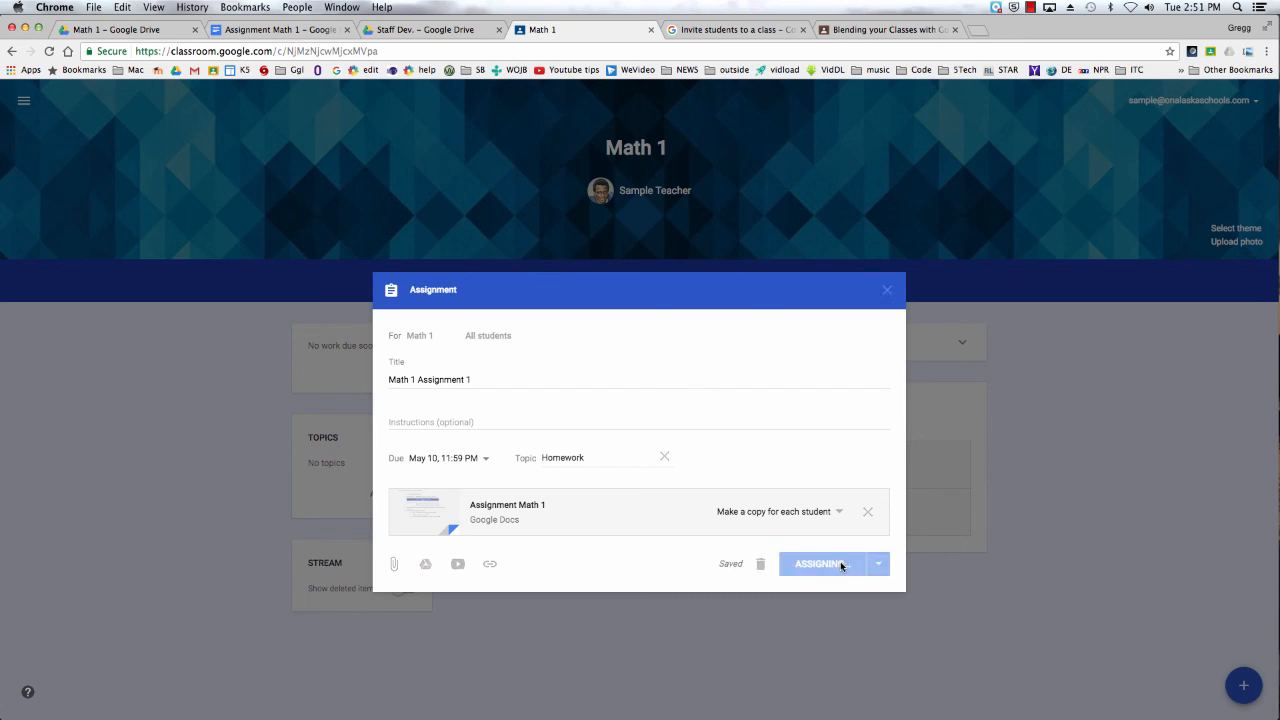
{"action": "left_click", "coordinate": [820, 563]}
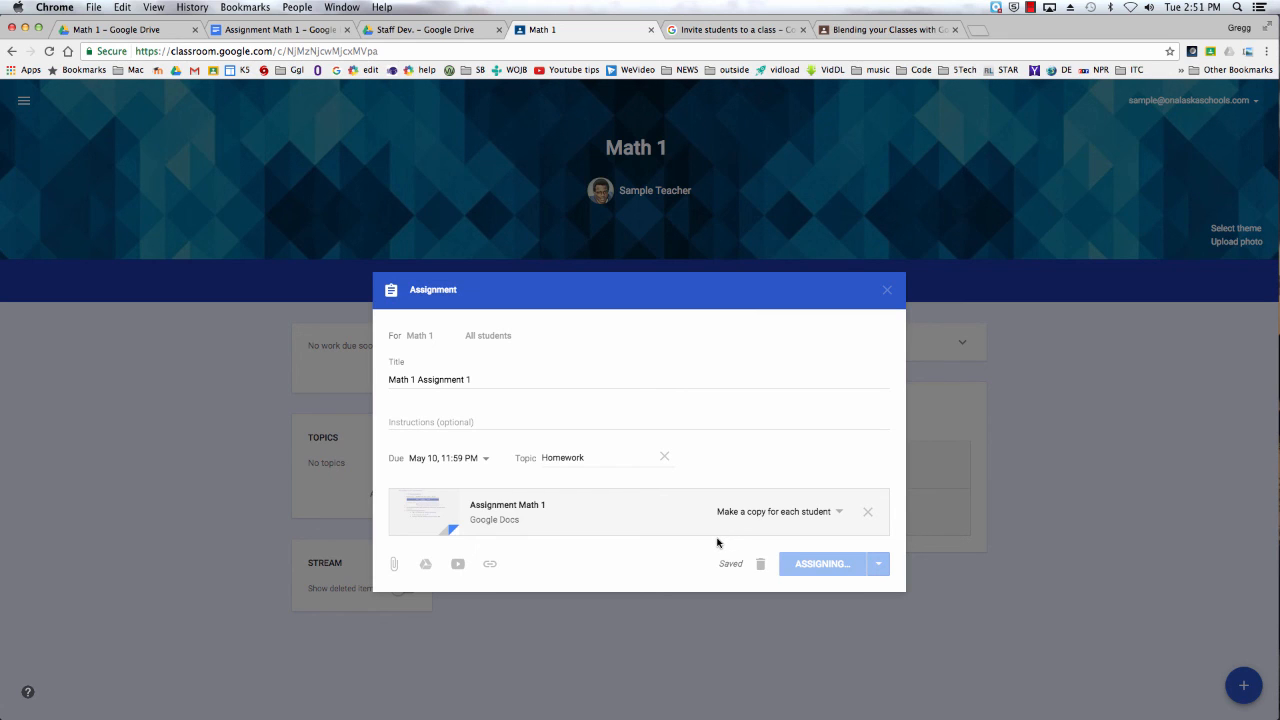
{"action": "left_click", "coordinate": [821, 563]}
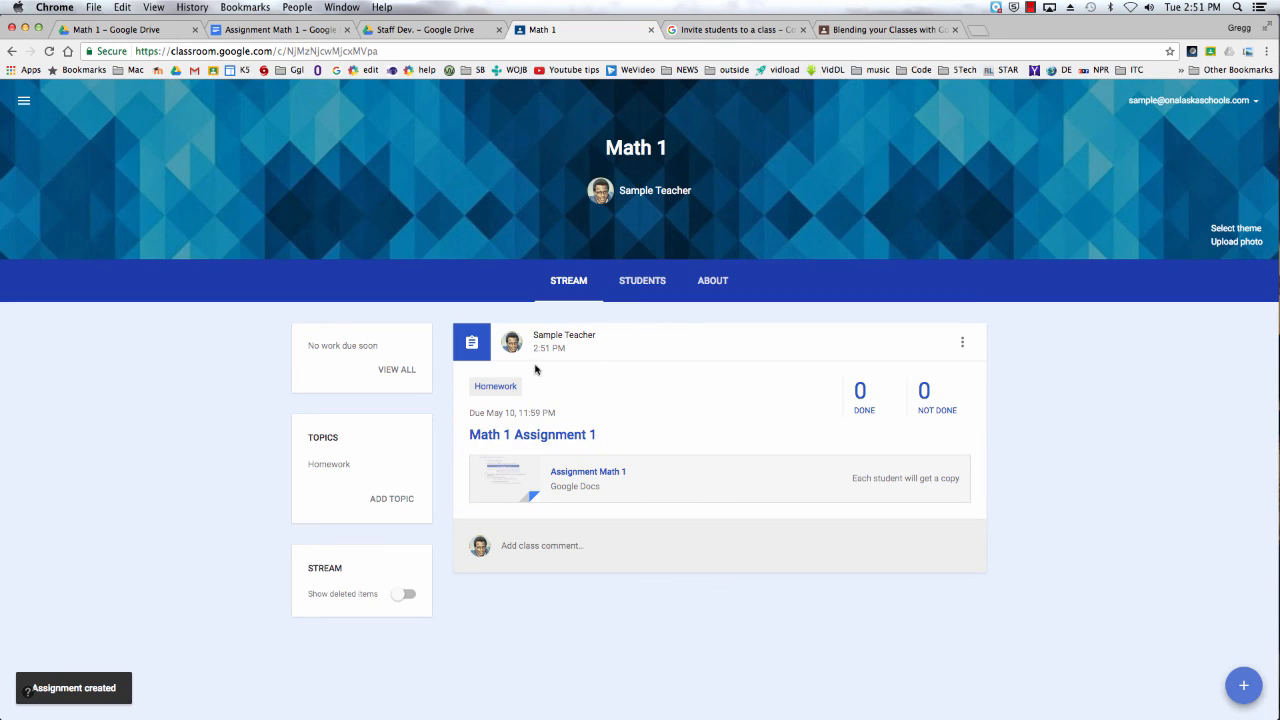
{"action": "mouse_move", "coordinate": [576, 453]}
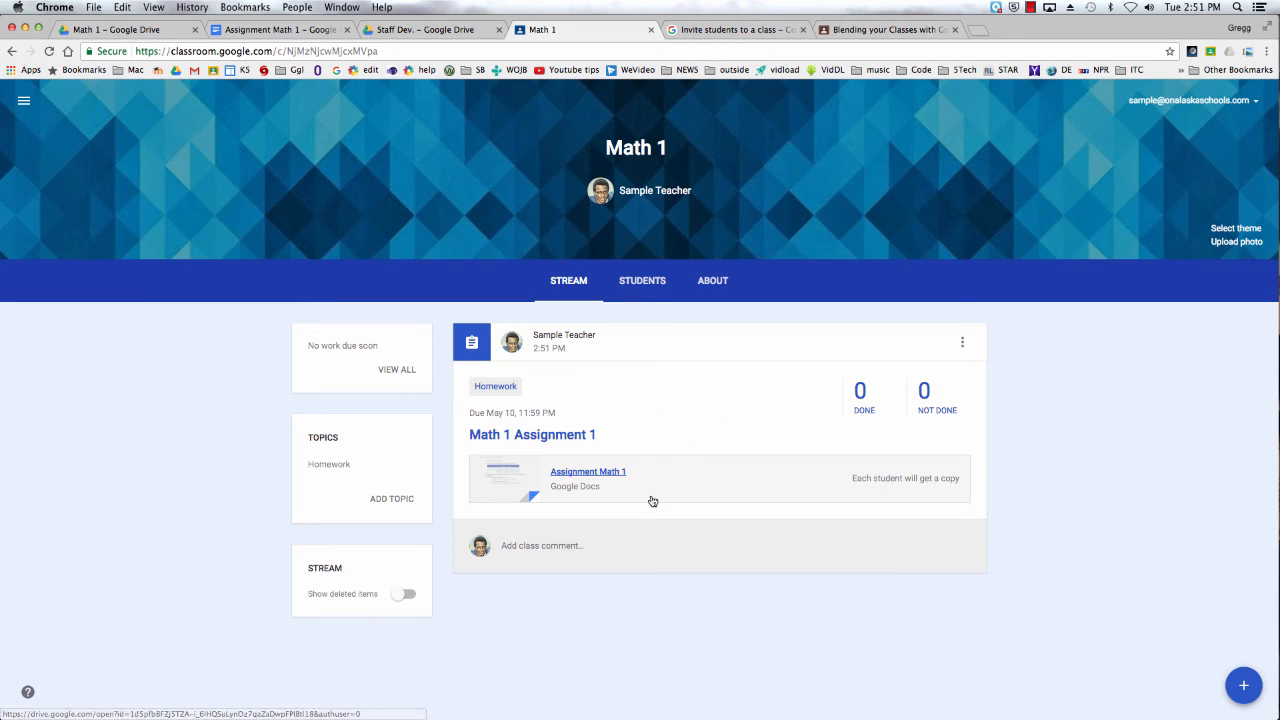
View the assignment's Student Work page and its 100-point value choices
{"action": "left_click", "coordinate": [532, 434]}
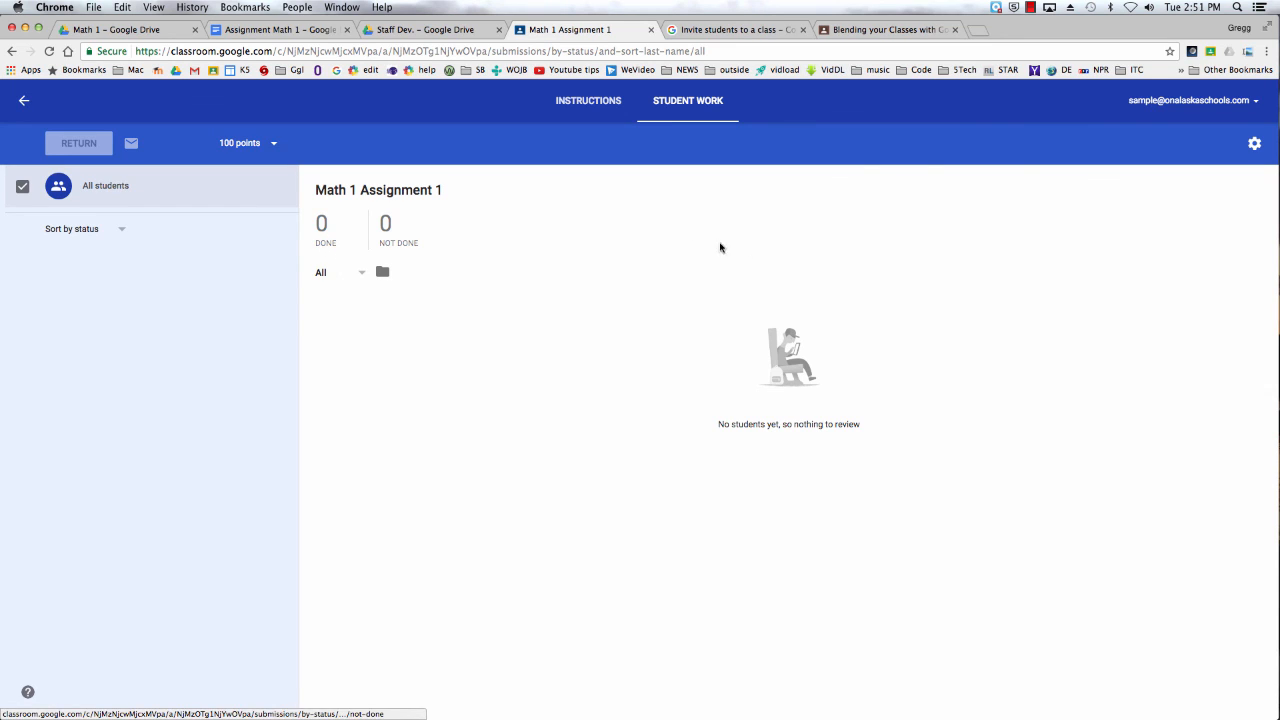
{"action": "mouse_move", "coordinate": [72, 261]}
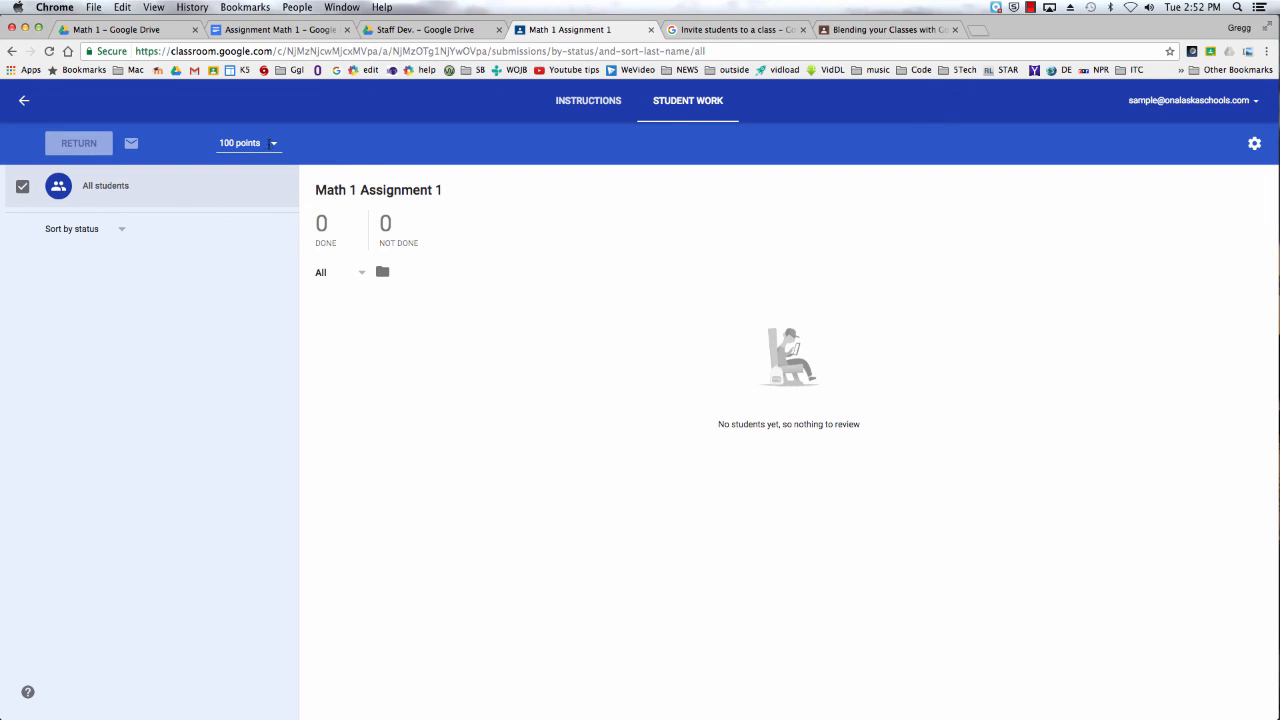
{"action": "left_click", "coordinate": [248, 142]}
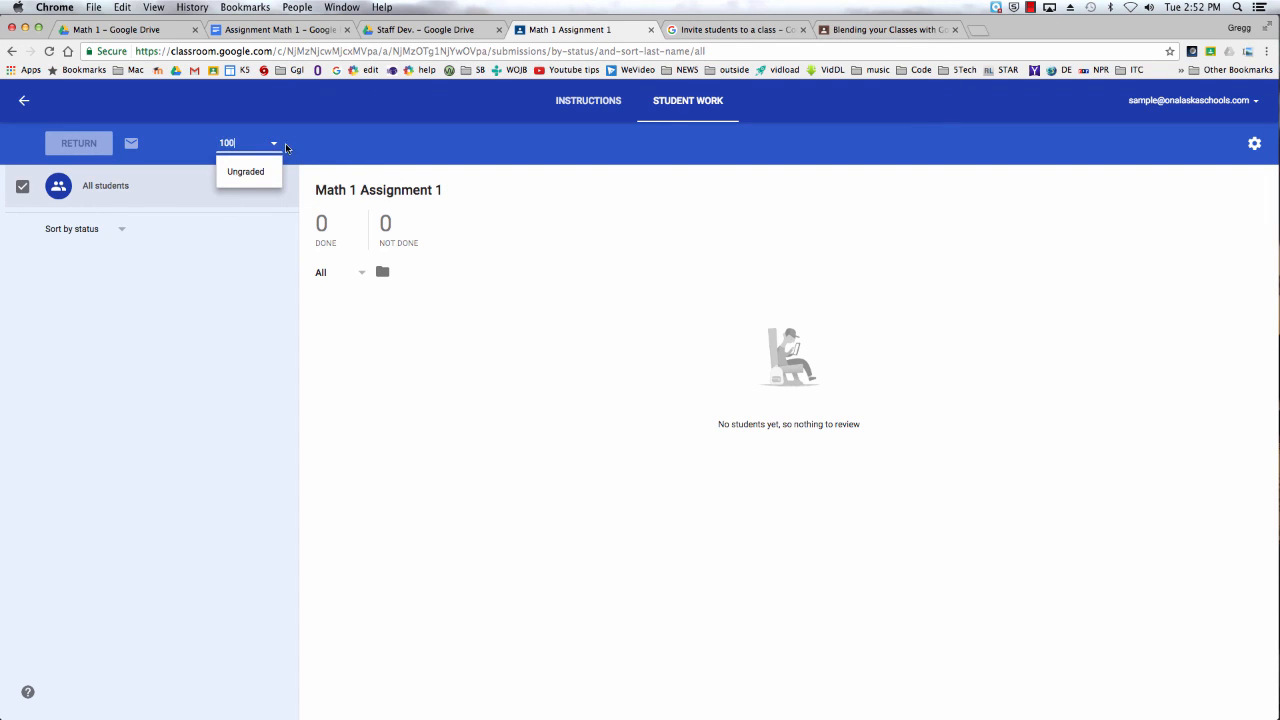